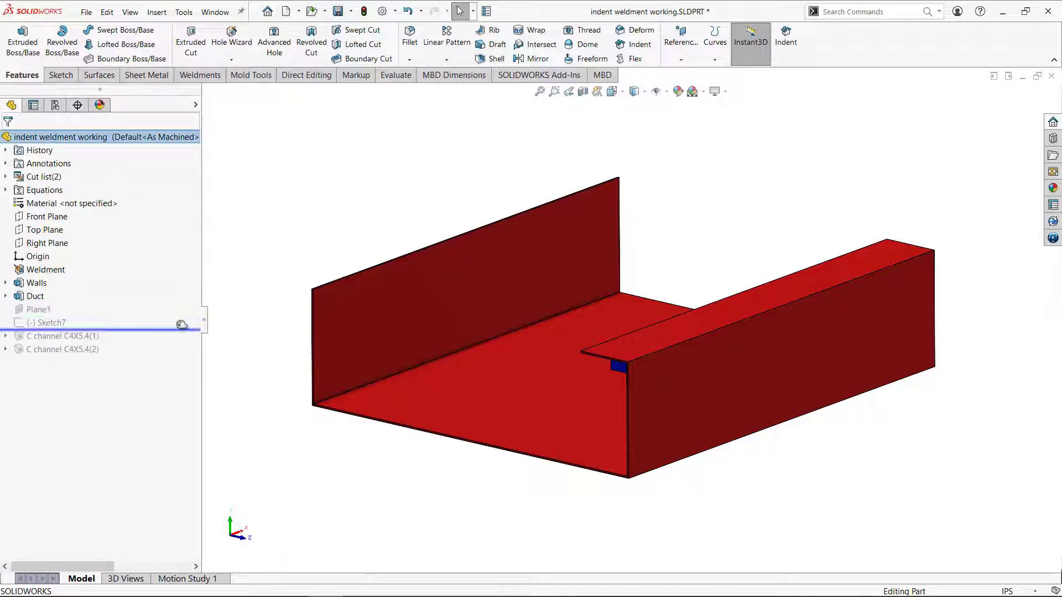
Show the layout sketch and roll the rollback bar past the C channel C4X5.4 members.
left_click(47, 321)
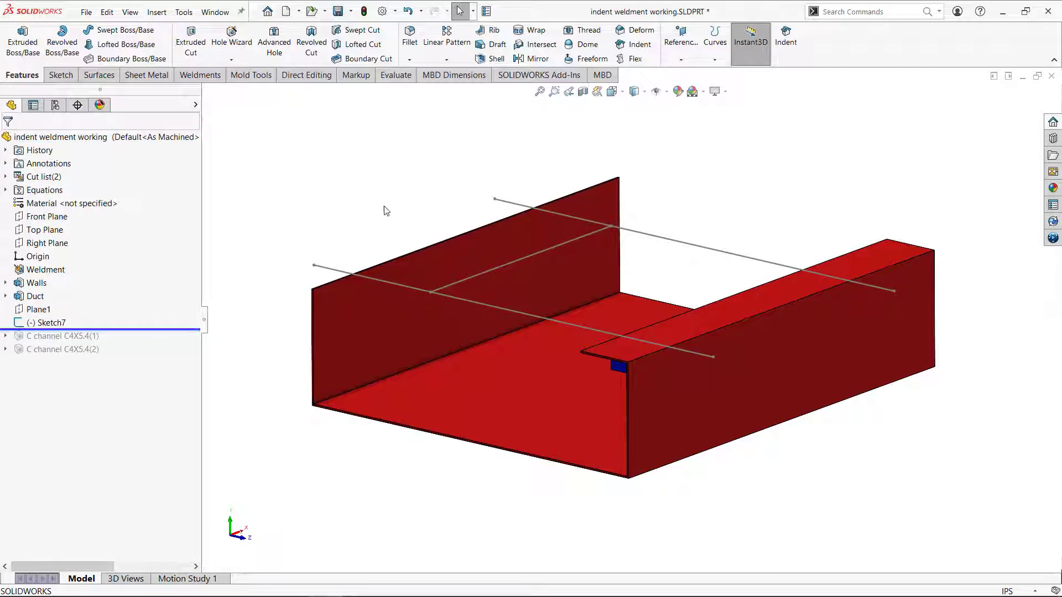
left_click_drag(386, 210, 406, 311)
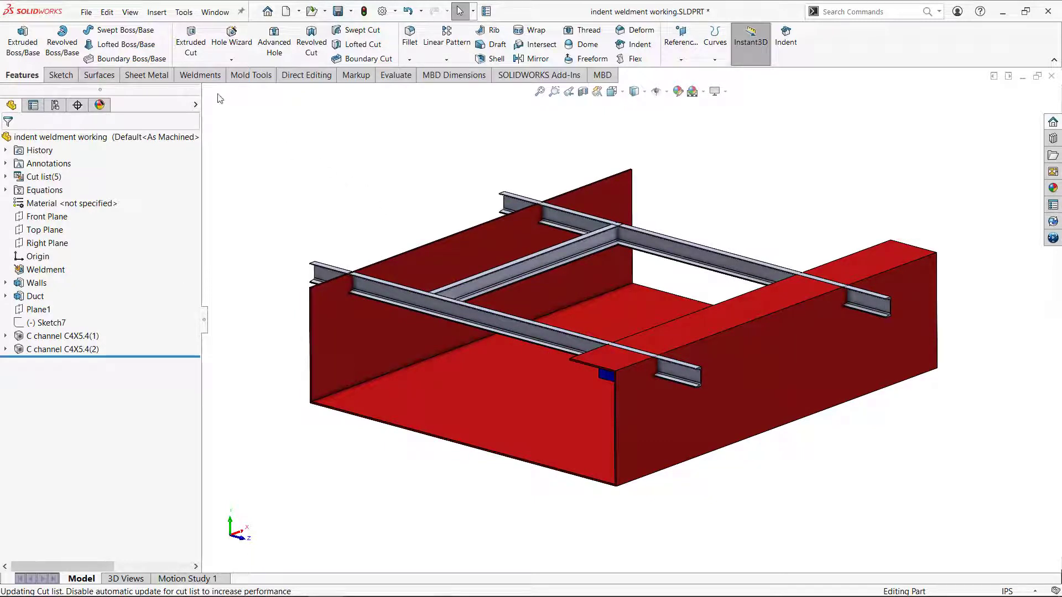
left_click(199, 74)
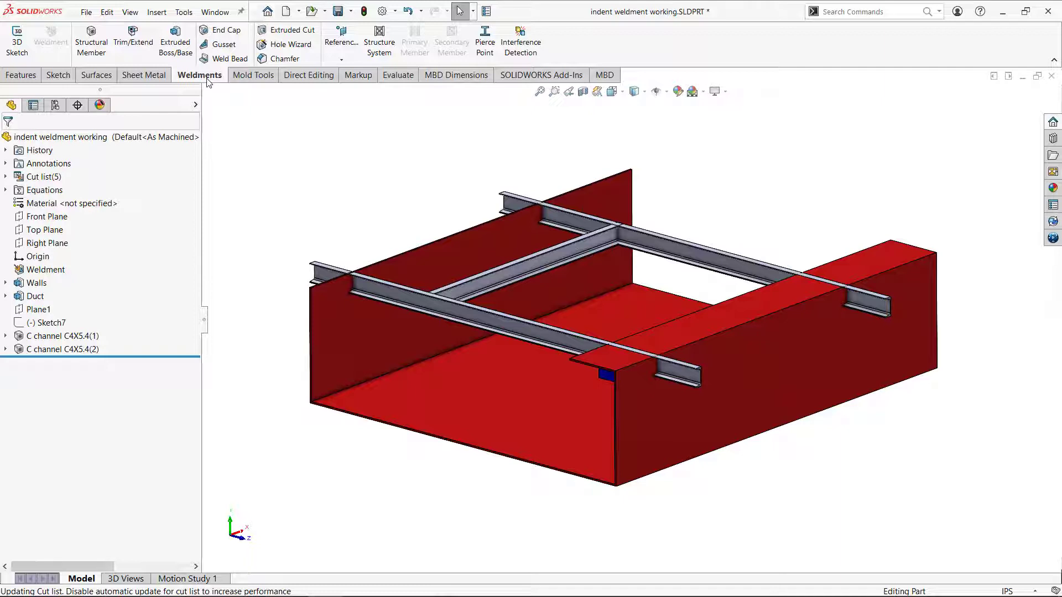
Trim/Extend the cross member against the long C-channel member as boundary body and accept.
left_click(134, 40)
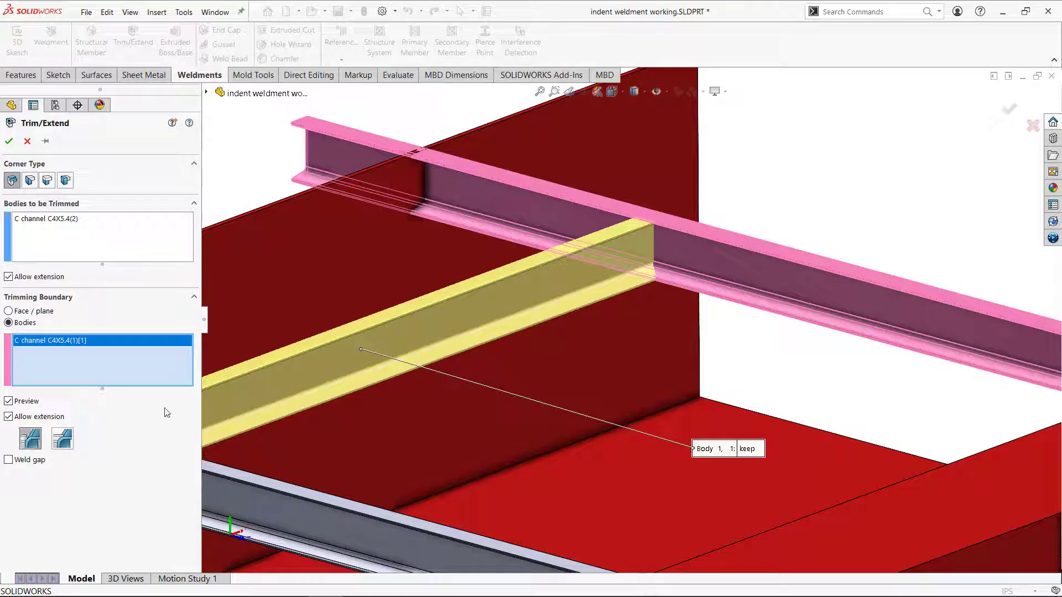
mouse_move(511, 261)
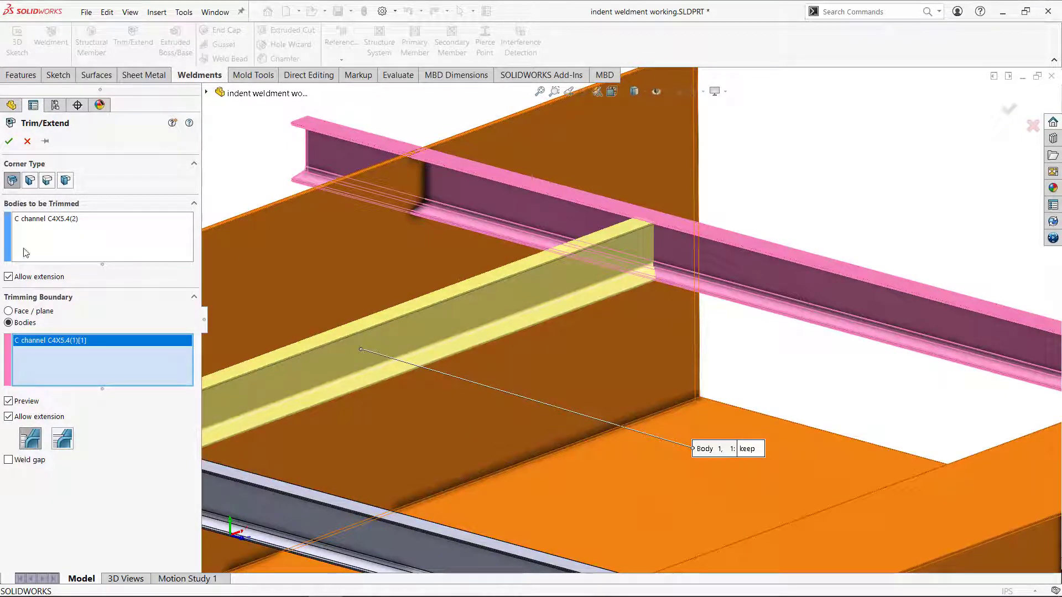
left_click(8, 141)
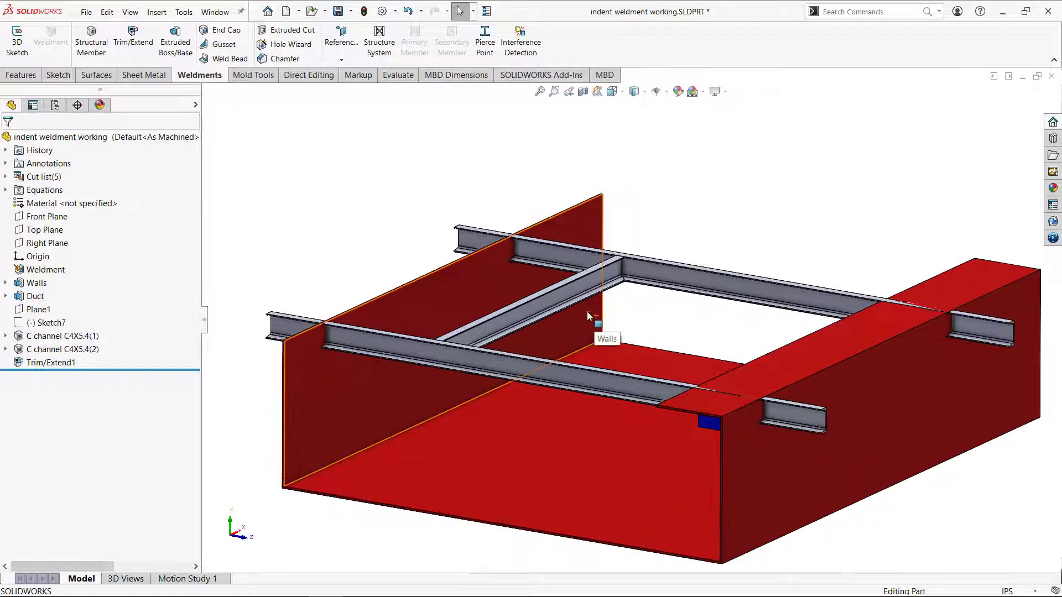
mouse_move(860, 382)
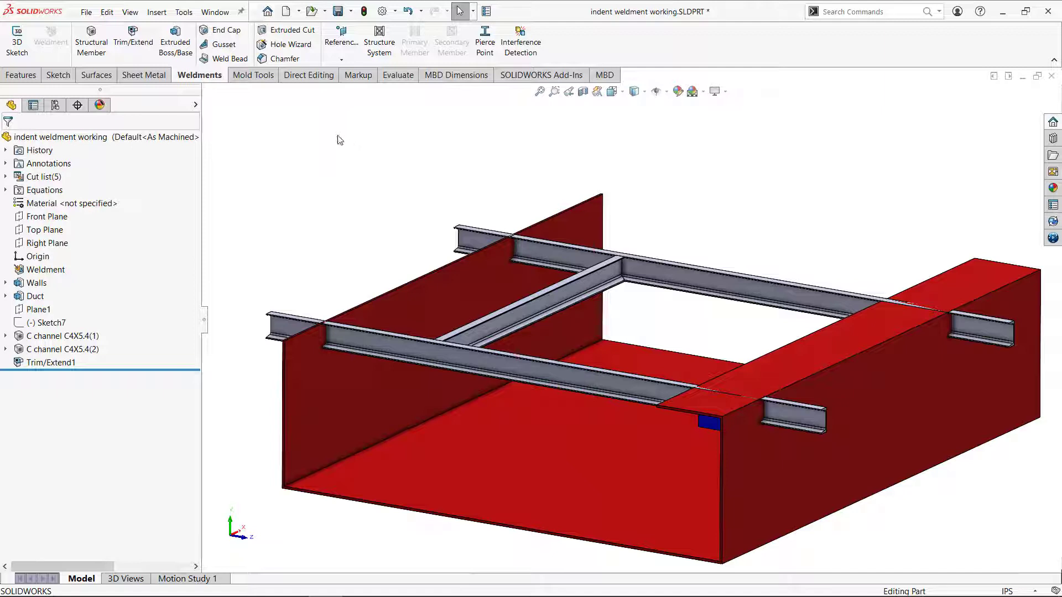
Trim/Extend both long members to the wall face, discarding the ends beyond the wall.
left_click(134, 39)
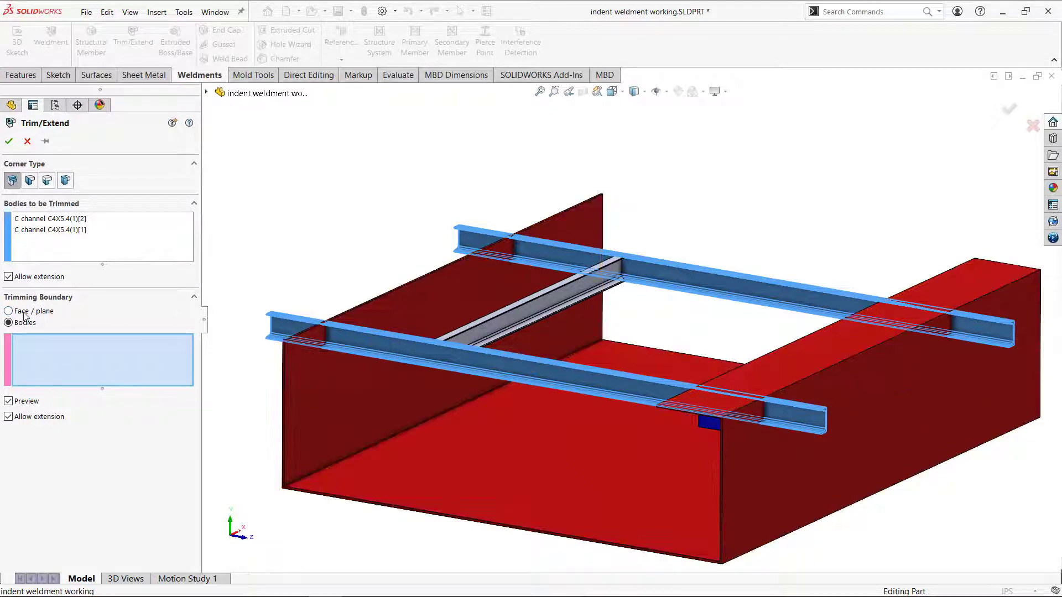
left_click(8, 311)
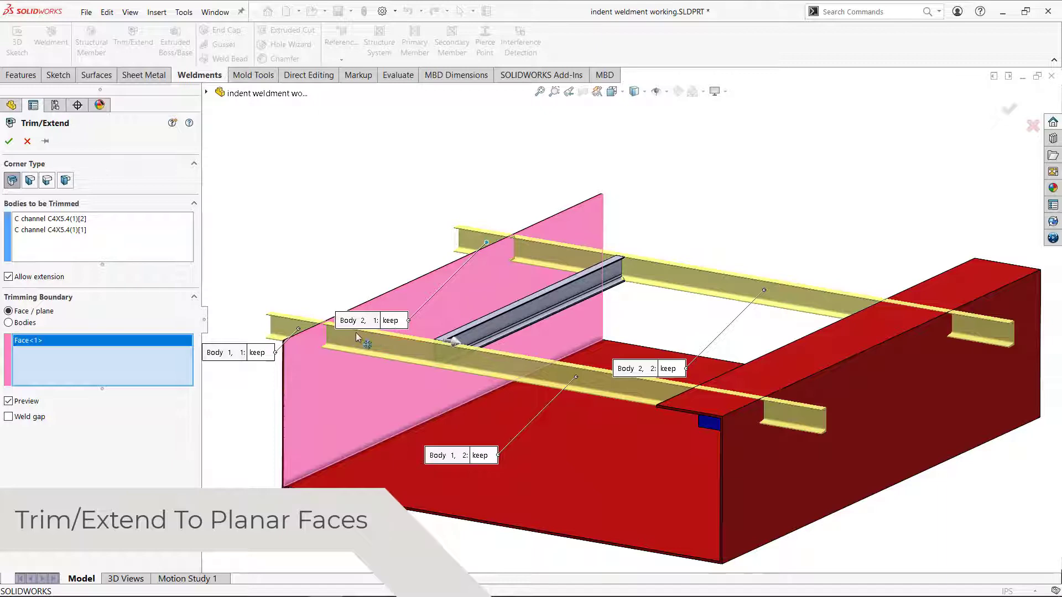
left_click(388, 320)
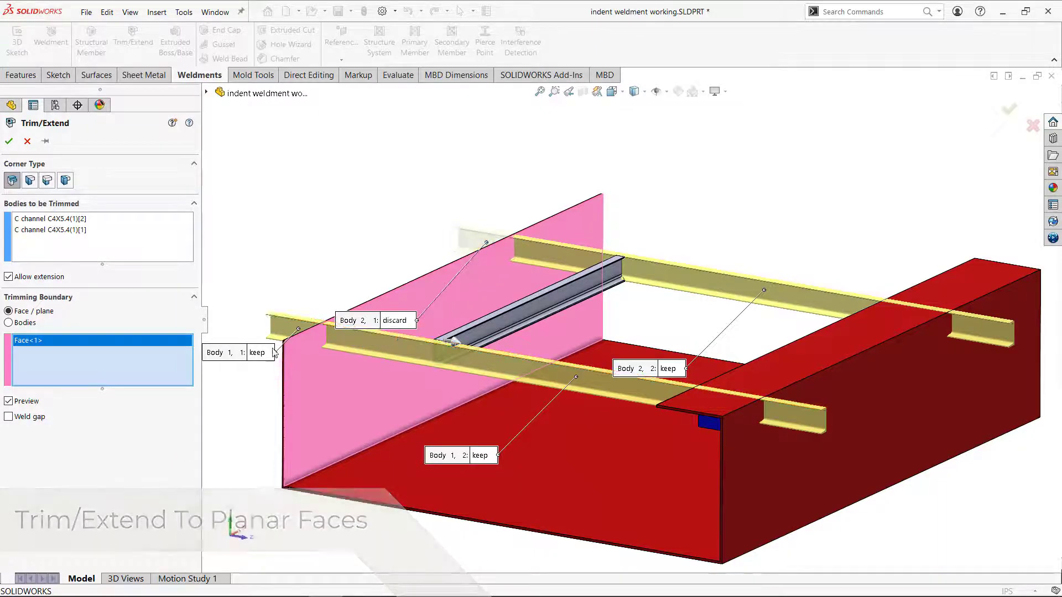
left_click(258, 352)
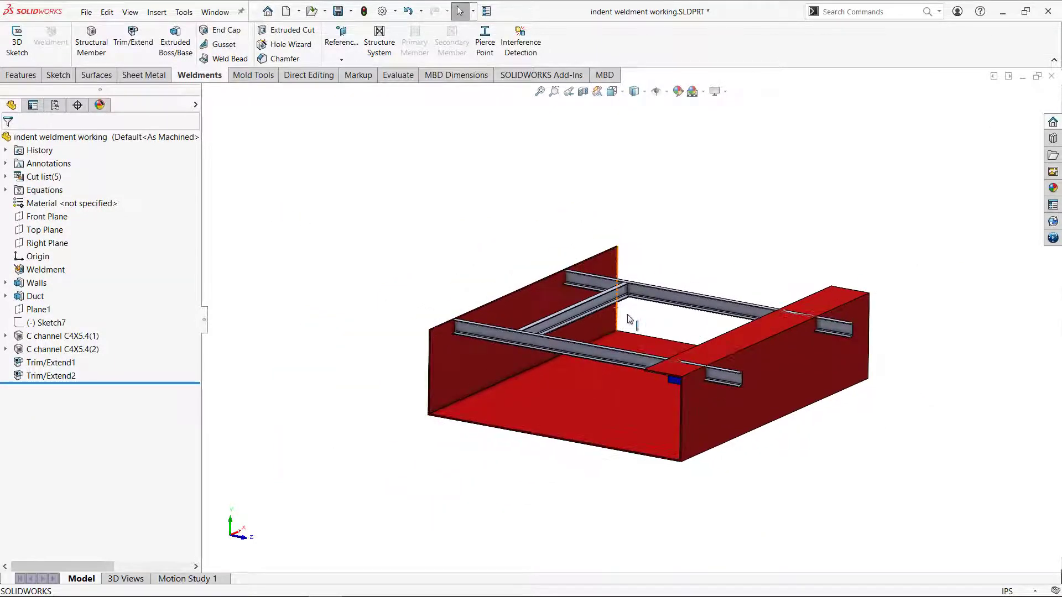
left_click_drag(629, 319, 731, 332)
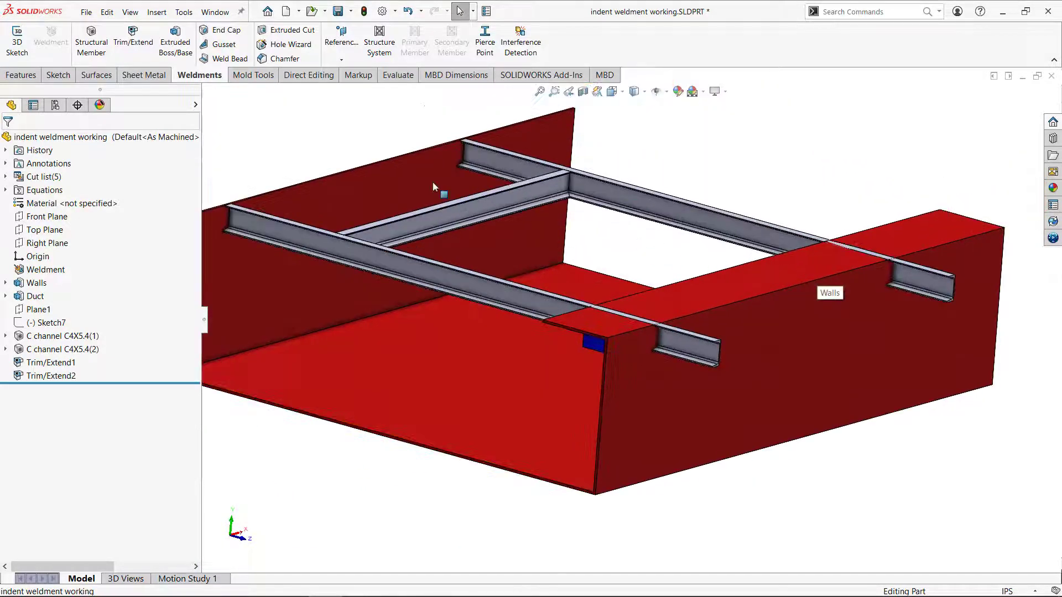
Start a Trim/Extend of the long members against the wall bodies, then cancel it unapplied.
left_click(134, 41)
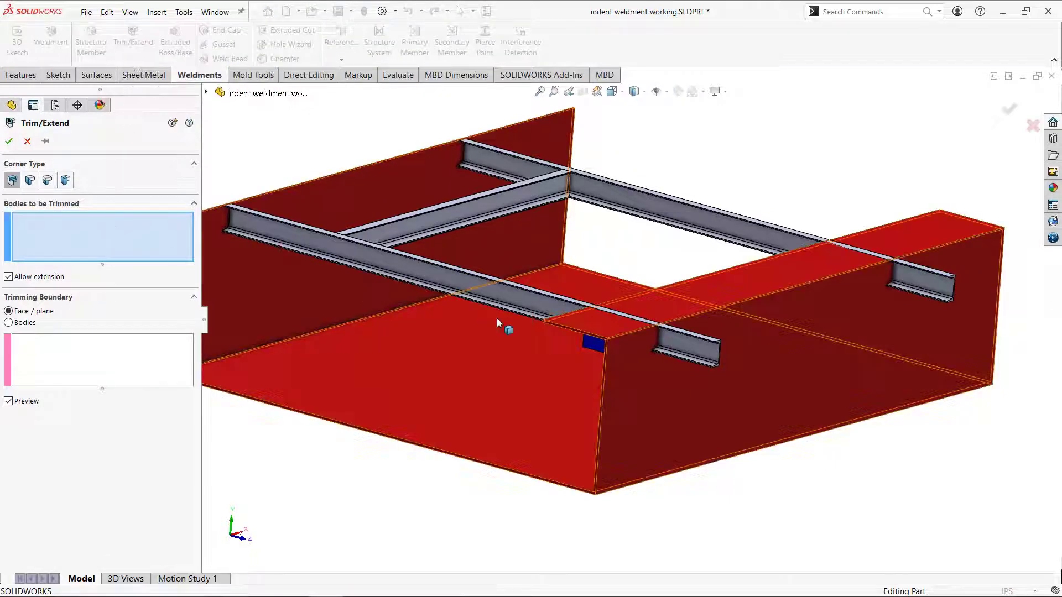
left_click(744, 244)
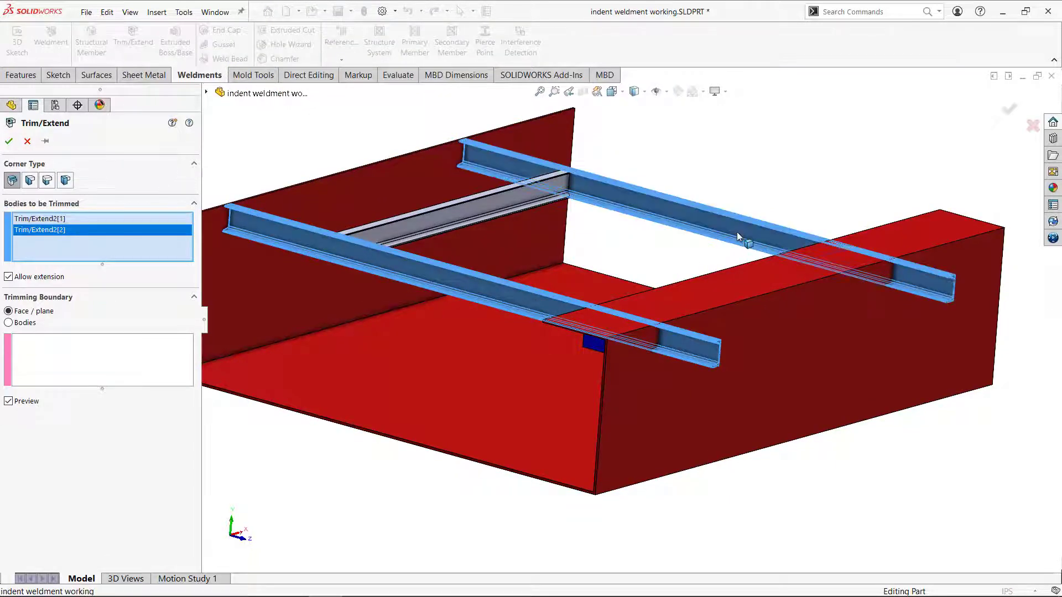
left_click(102, 358)
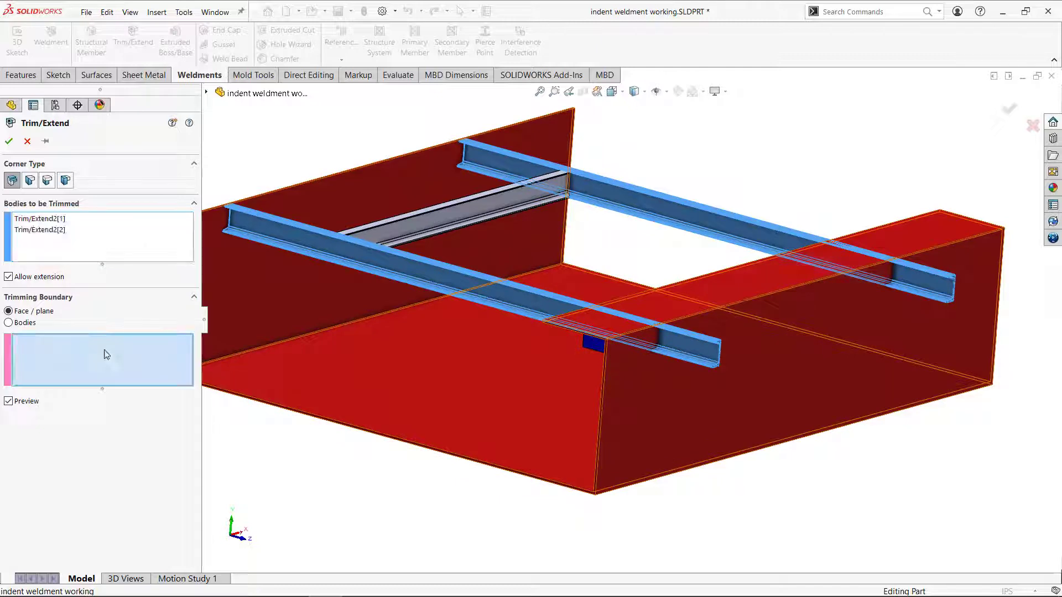
left_click(10, 323)
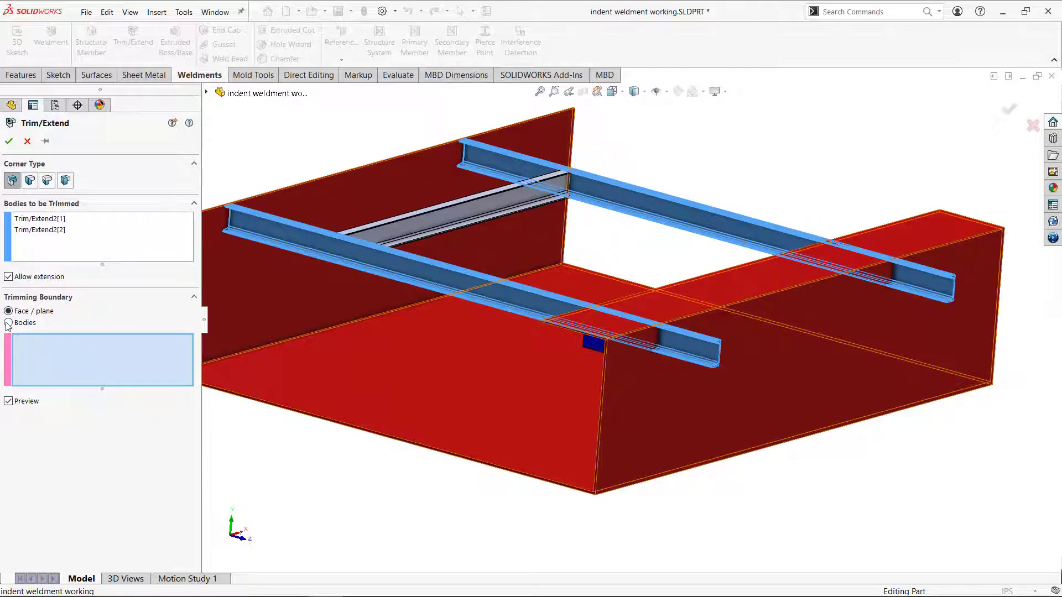
left_click(8, 323)
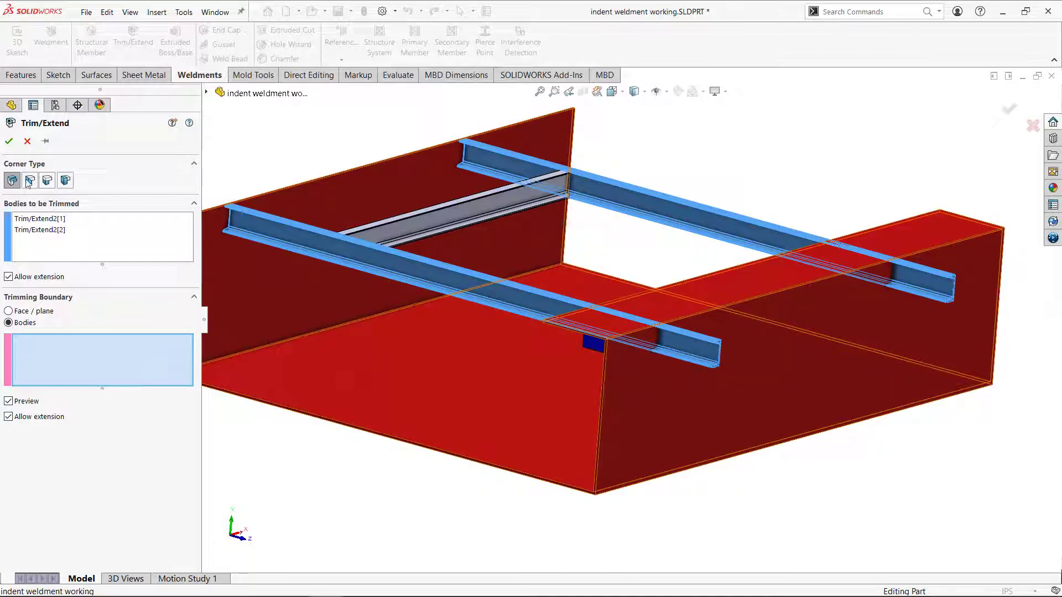
left_click(9, 141)
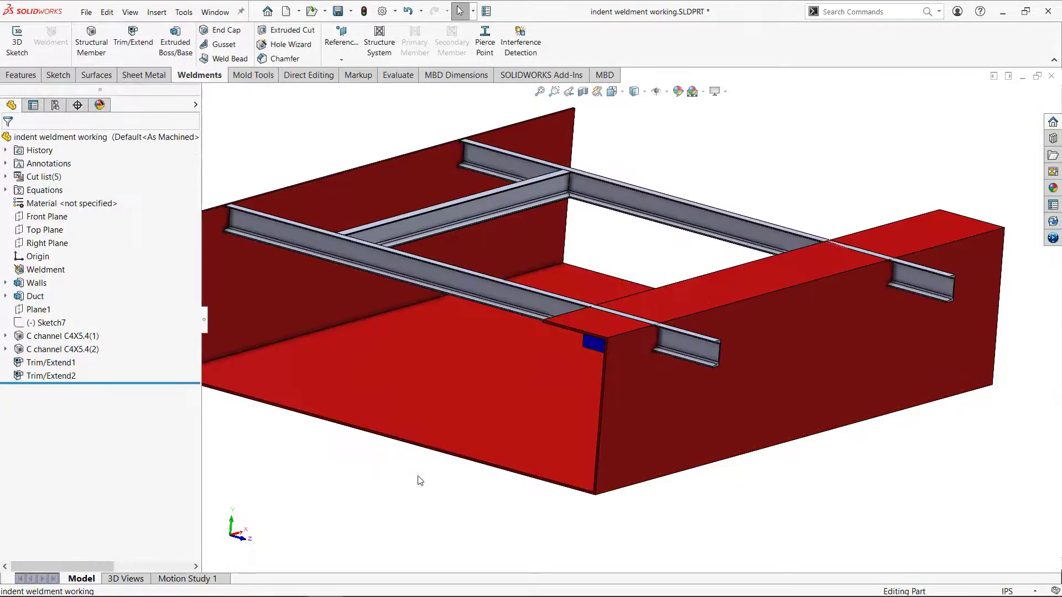
left_click_drag(420, 481, 505, 443)
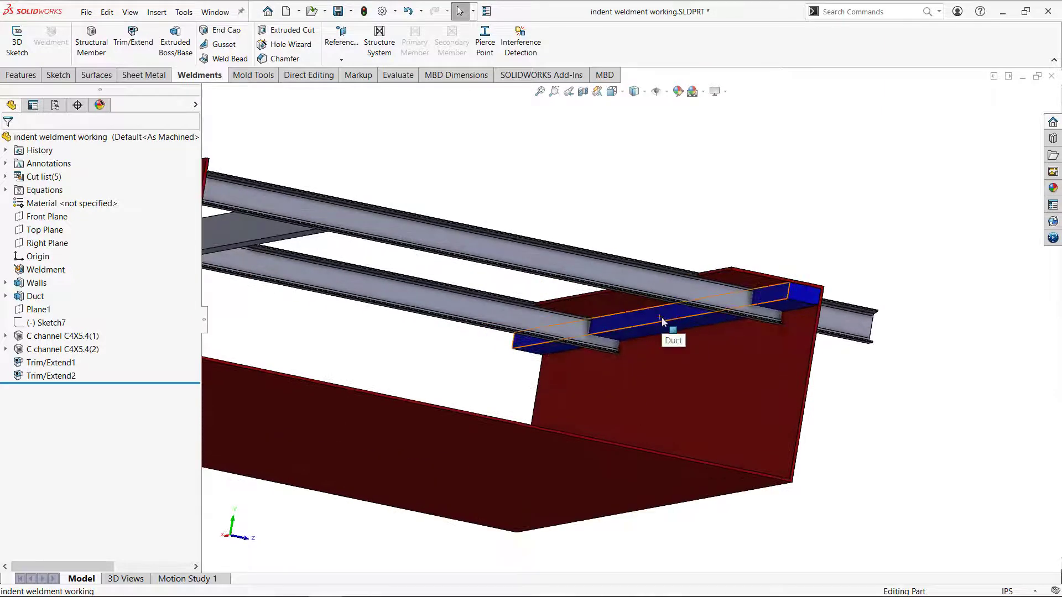
mouse_move(707, 246)
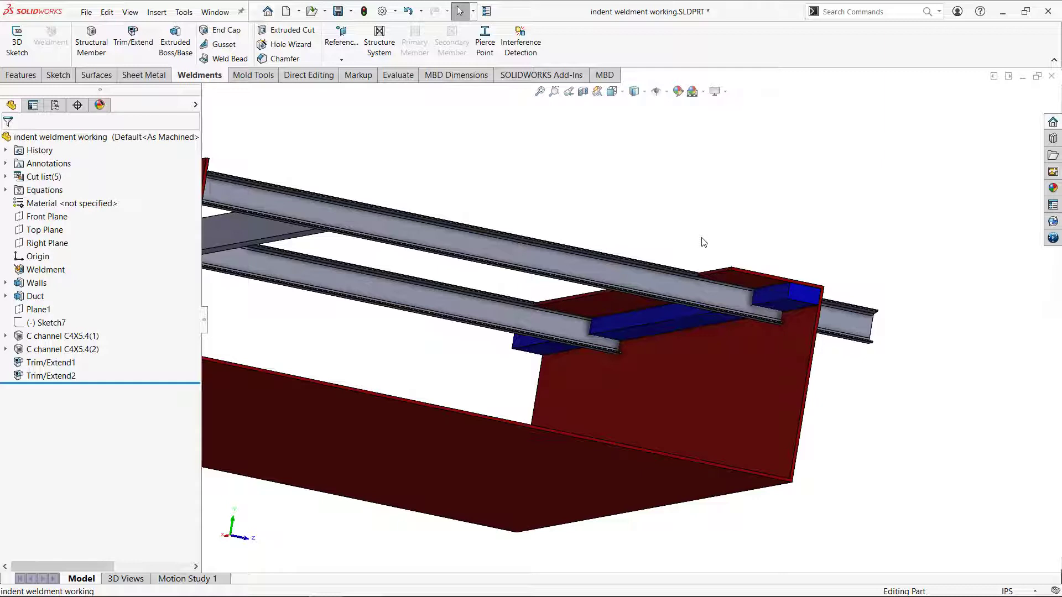
mouse_move(692, 234)
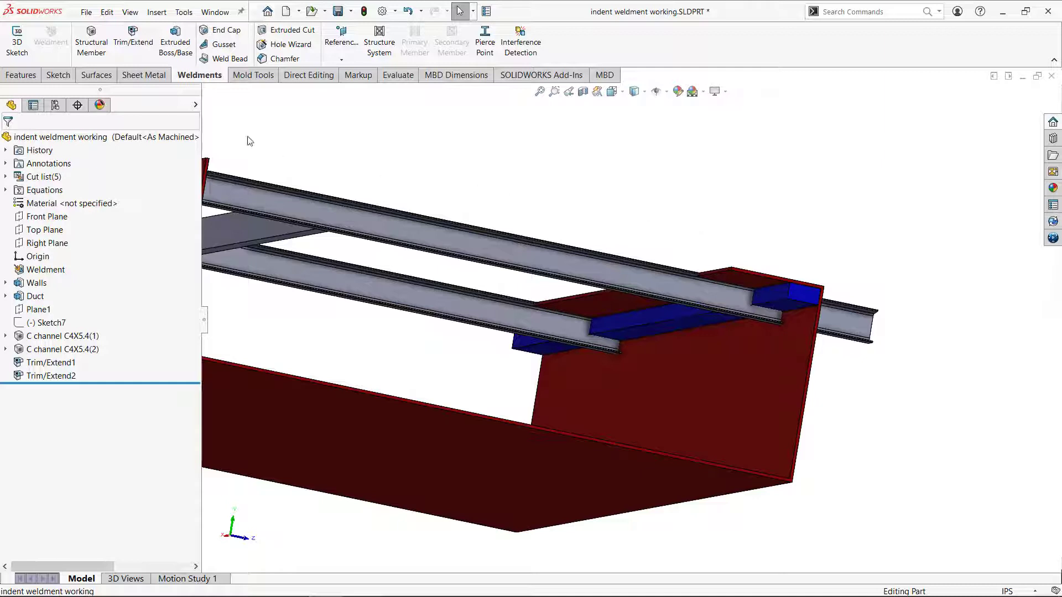
Search 'inden' in Search Commands from the Features tab and launch Indent.
left_click(22, 75)
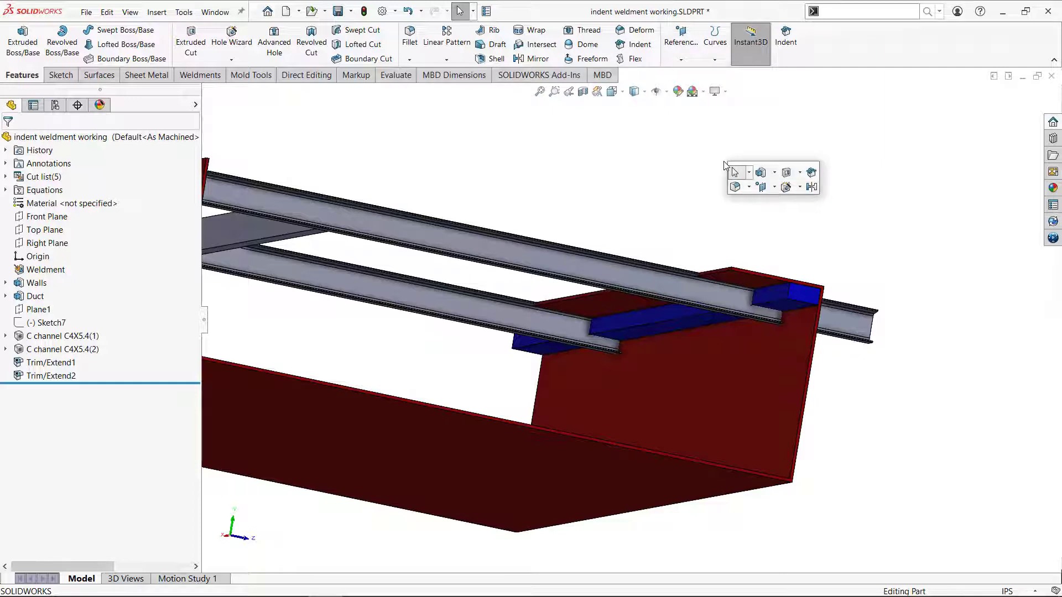
type("inden")
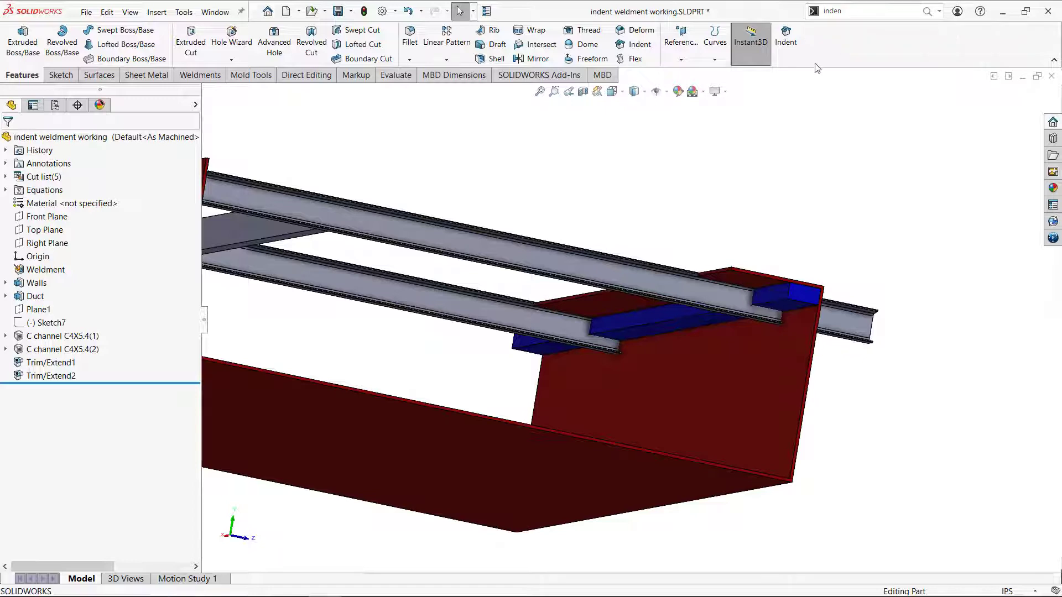
left_click(785, 41)
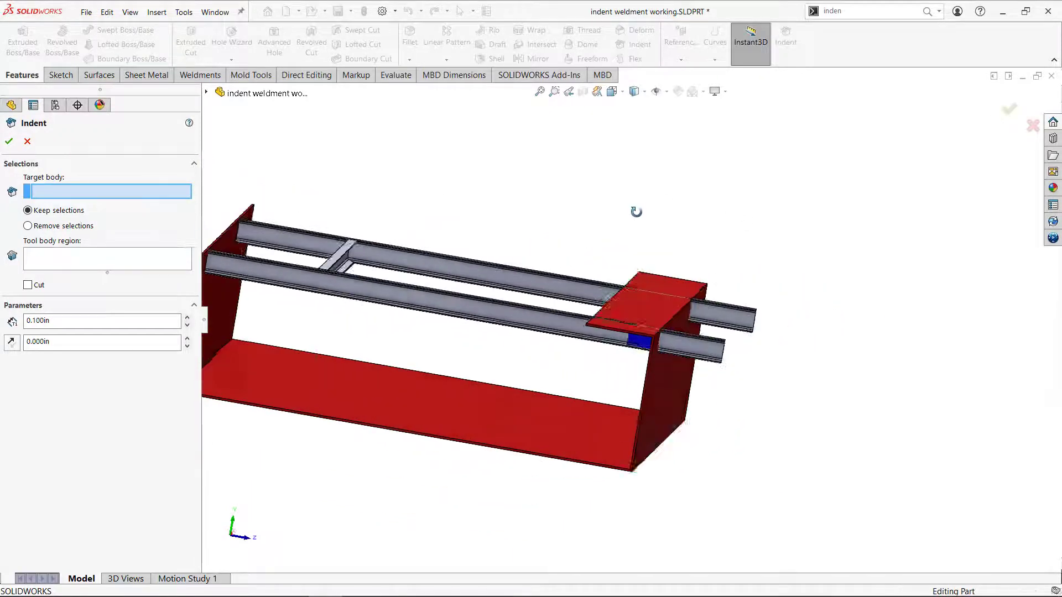
Indent the front channel with the duct as tool, Cut enabled and clearance 0, and accept.
left_click_drag(474, 305, 555, 312)
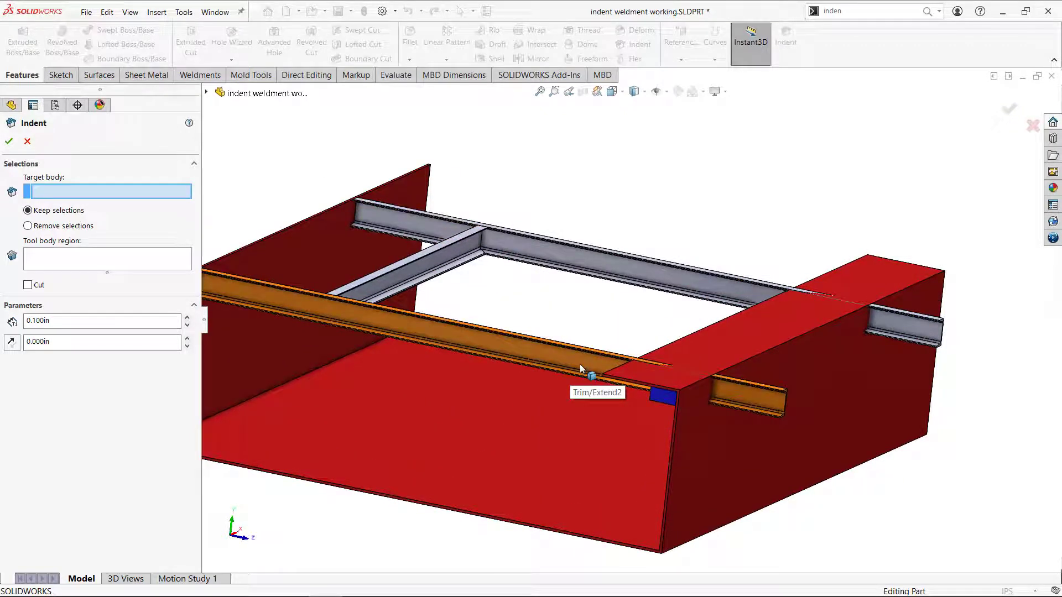
left_click(583, 363)
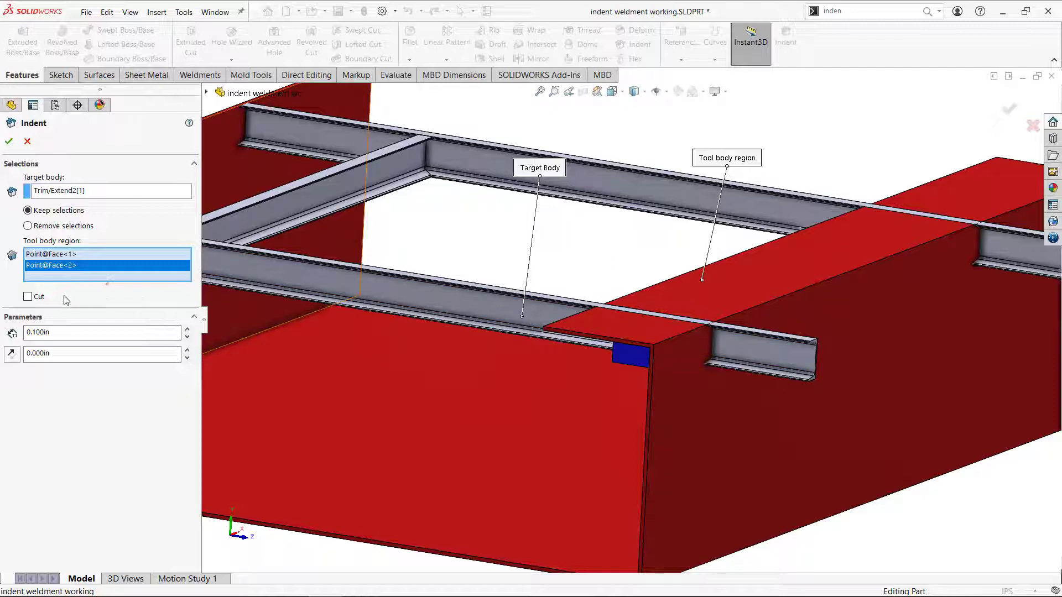
left_click(29, 297)
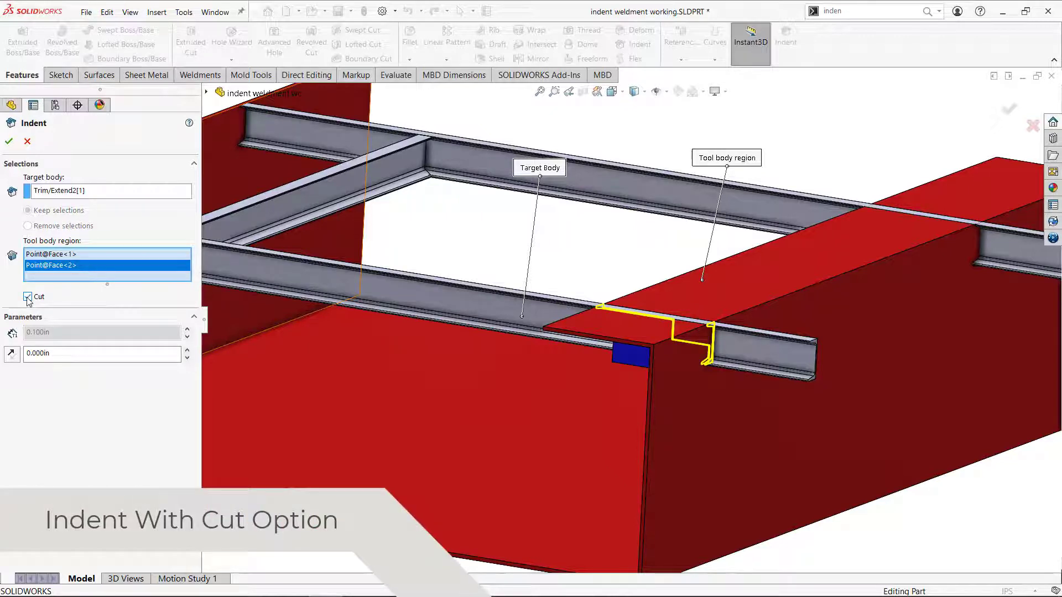
left_click(28, 296)
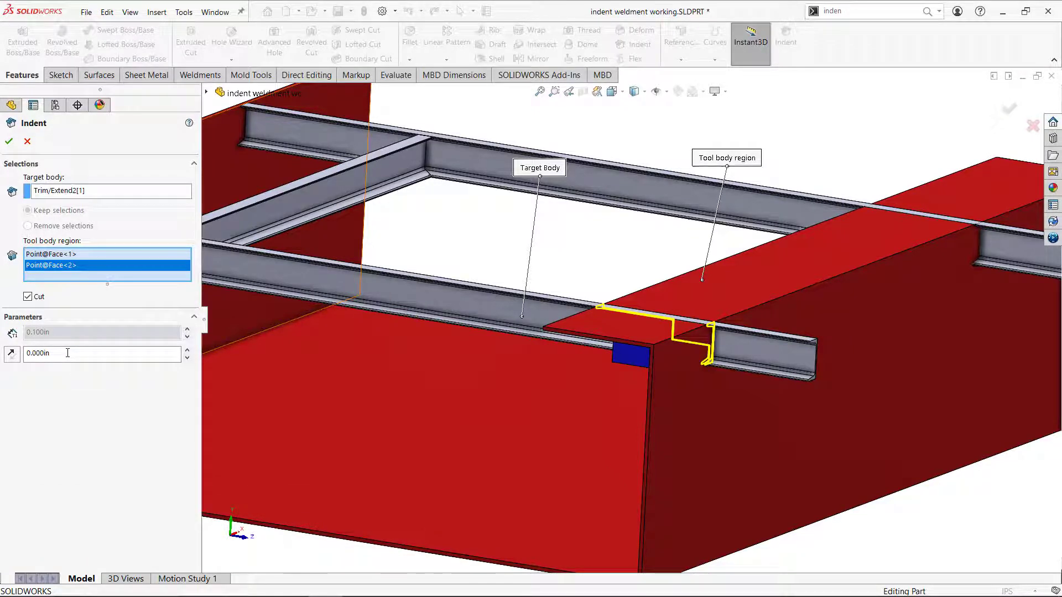
mouse_move(67, 353)
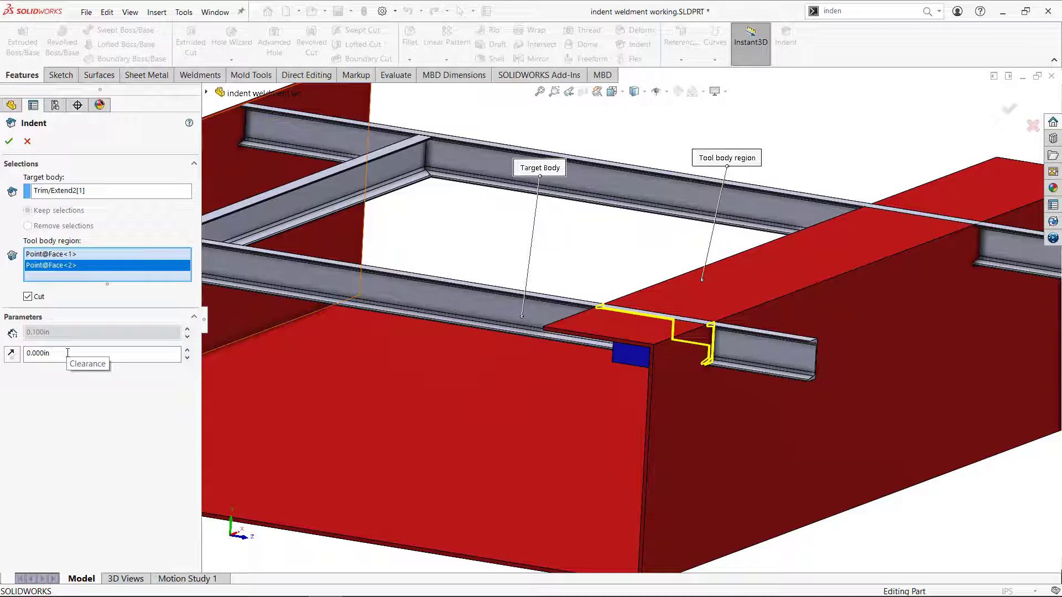
mouse_move(32, 170)
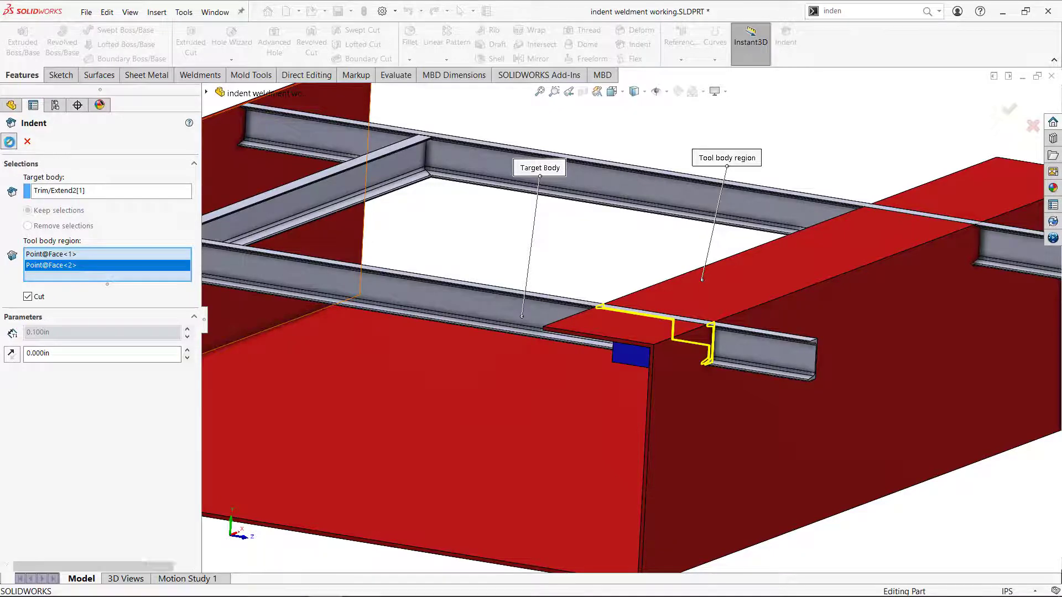
left_click(9, 141)
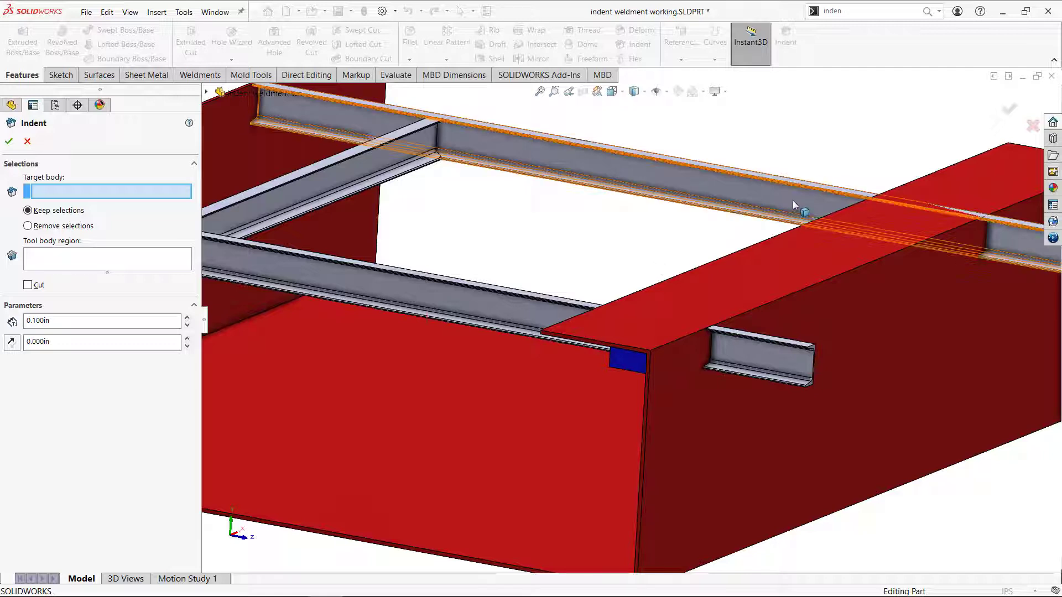
Indent the back channel with a duct face as tool region, Cut enabled, creating Indent2.
left_click(803, 211)
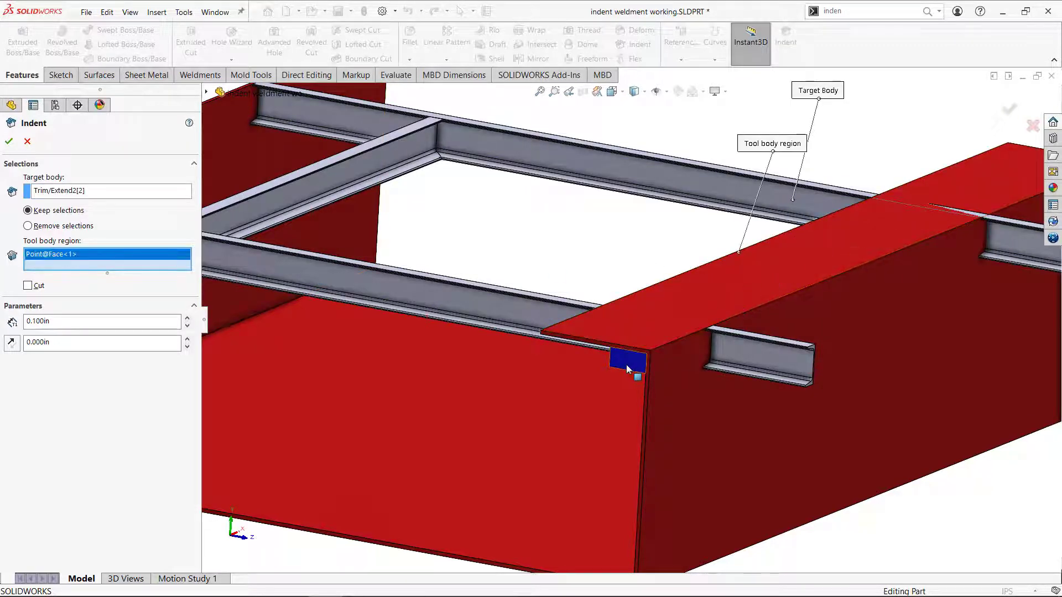
left_click(626, 359)
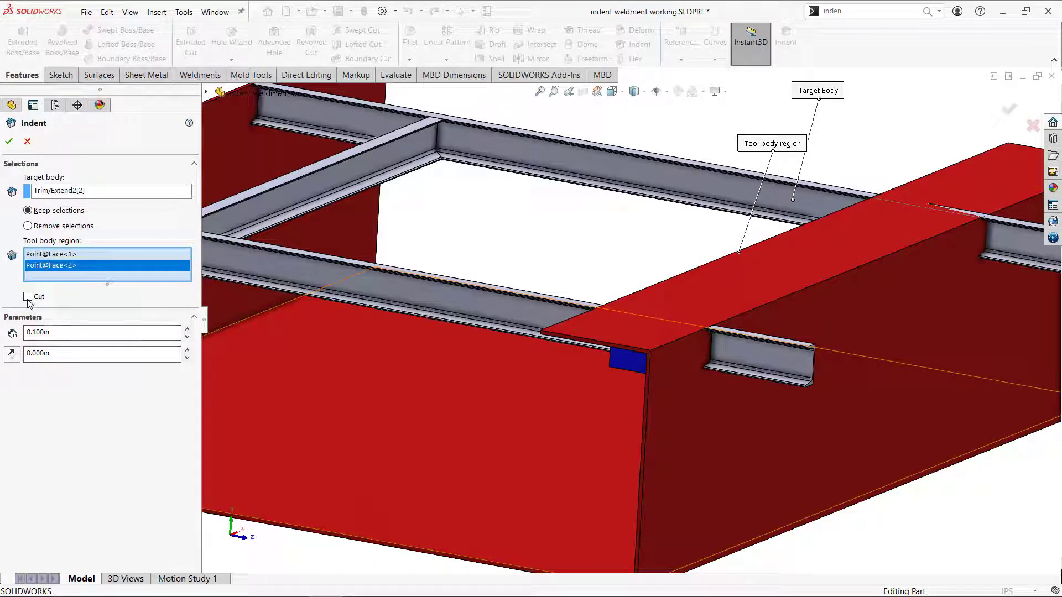
left_click(29, 296)
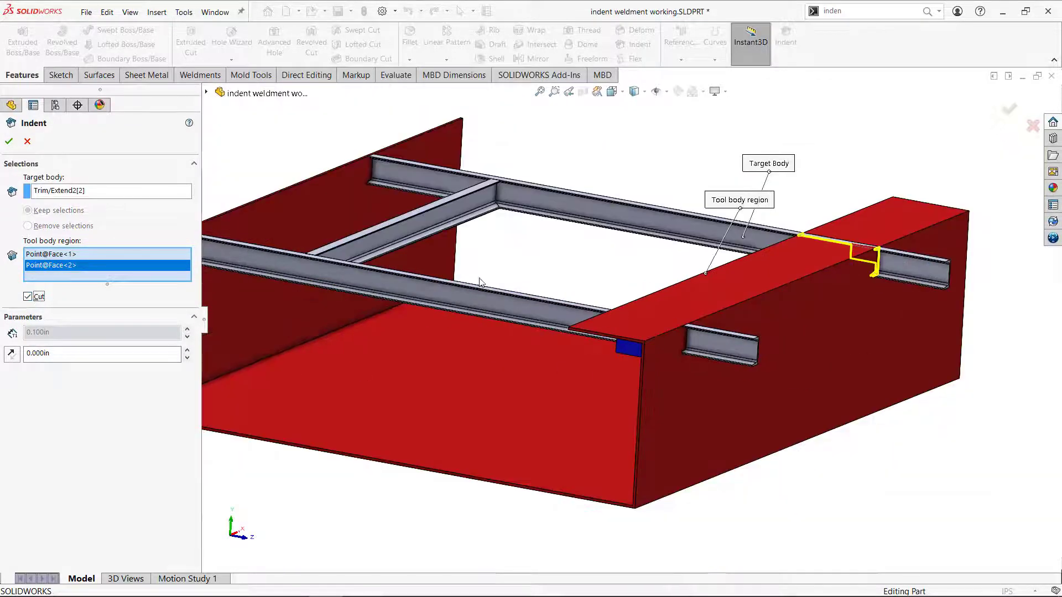
left_click(9, 140)
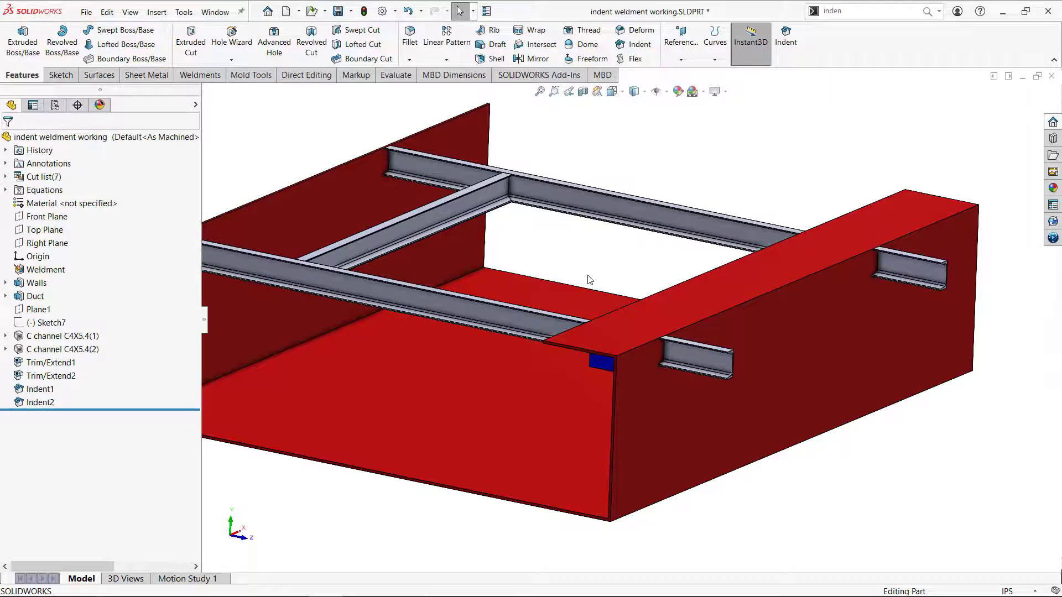
mouse_move(717, 316)
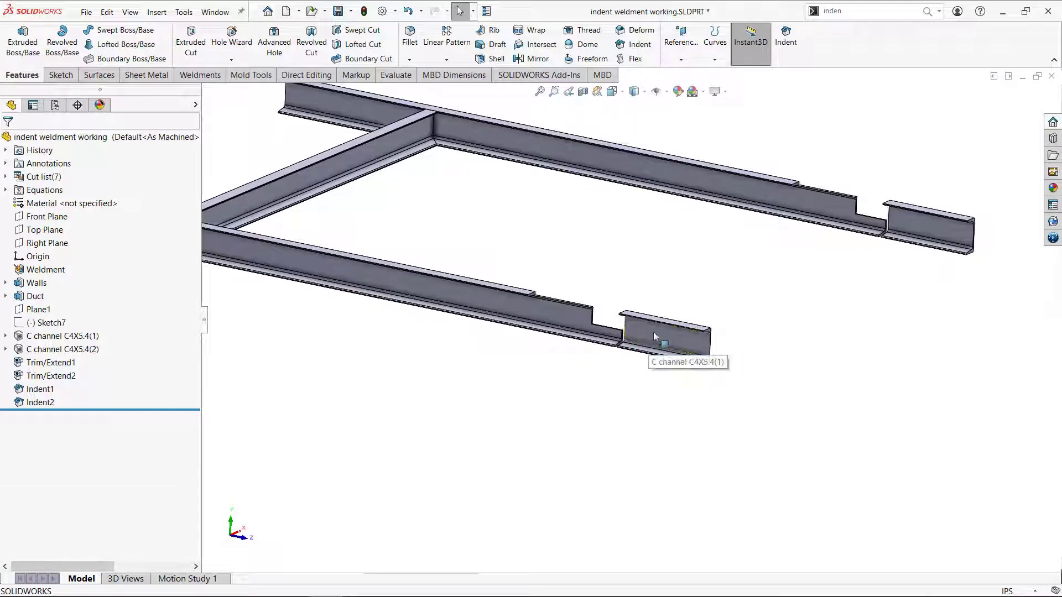
mouse_move(736, 309)
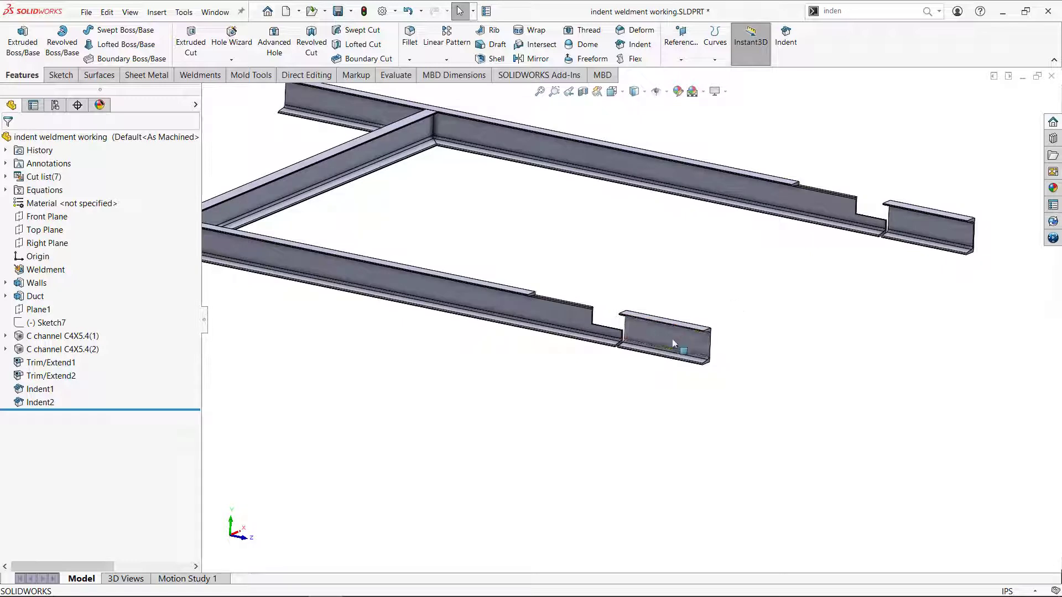
Delete the front and back leftover channel pieces with a Body-Delete/Keep feature.
right_click(667, 339)
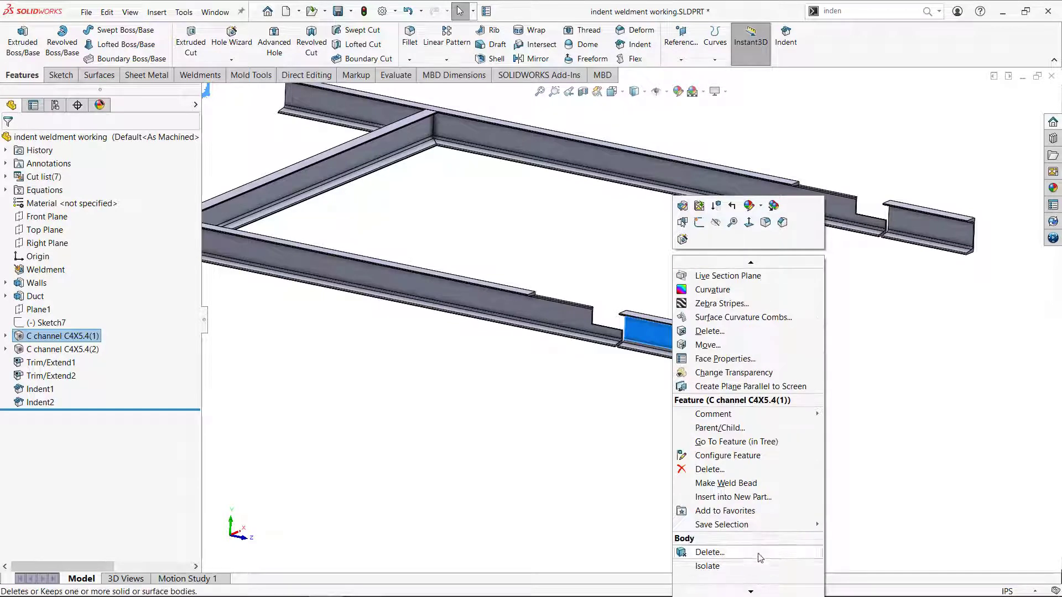
left_click(709, 552)
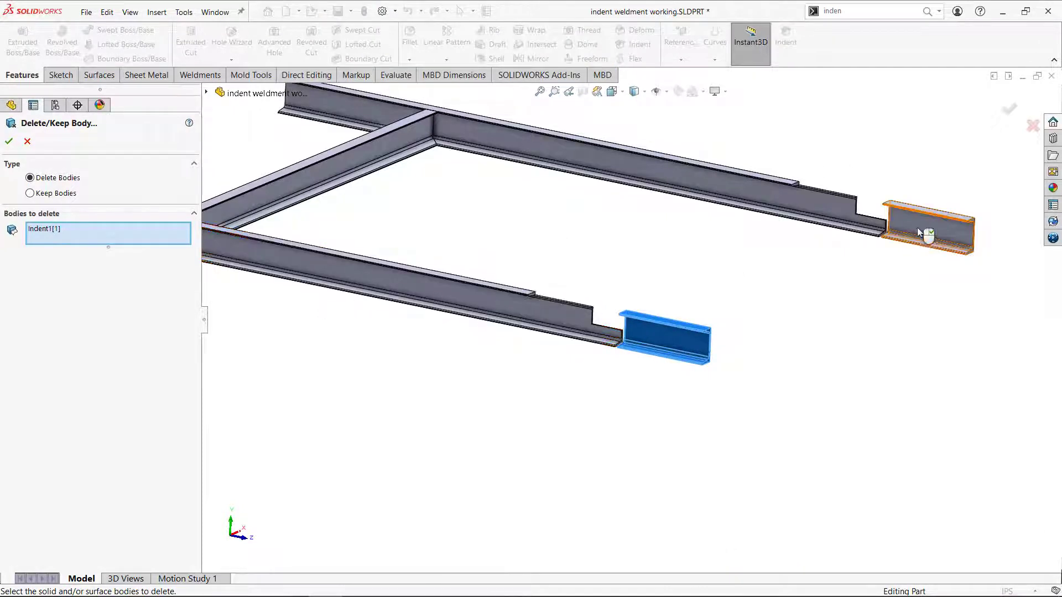
left_click(9, 141)
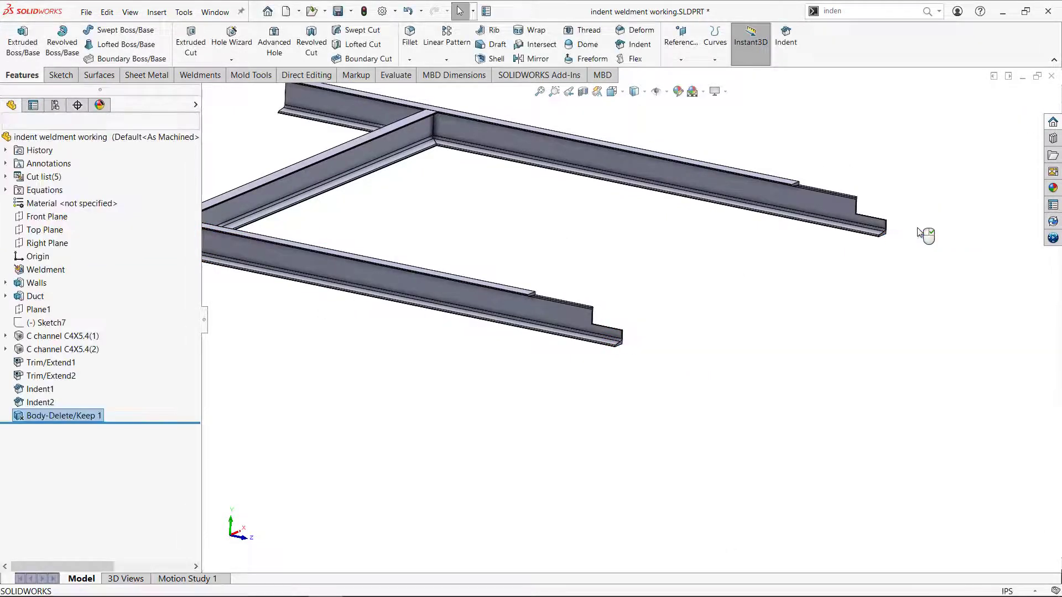